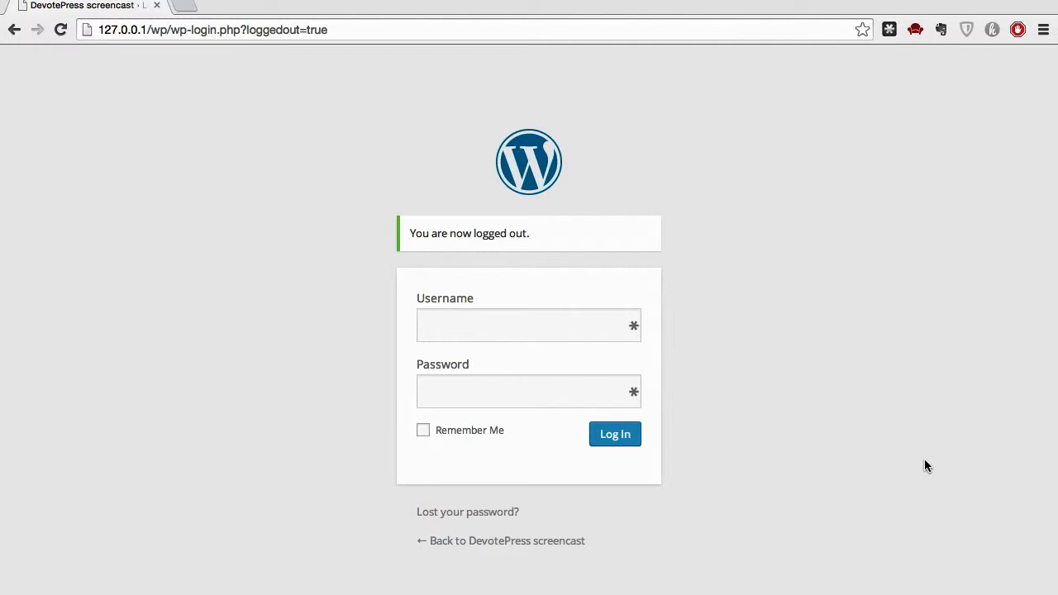
pyautogui.moveTo(521, 310)
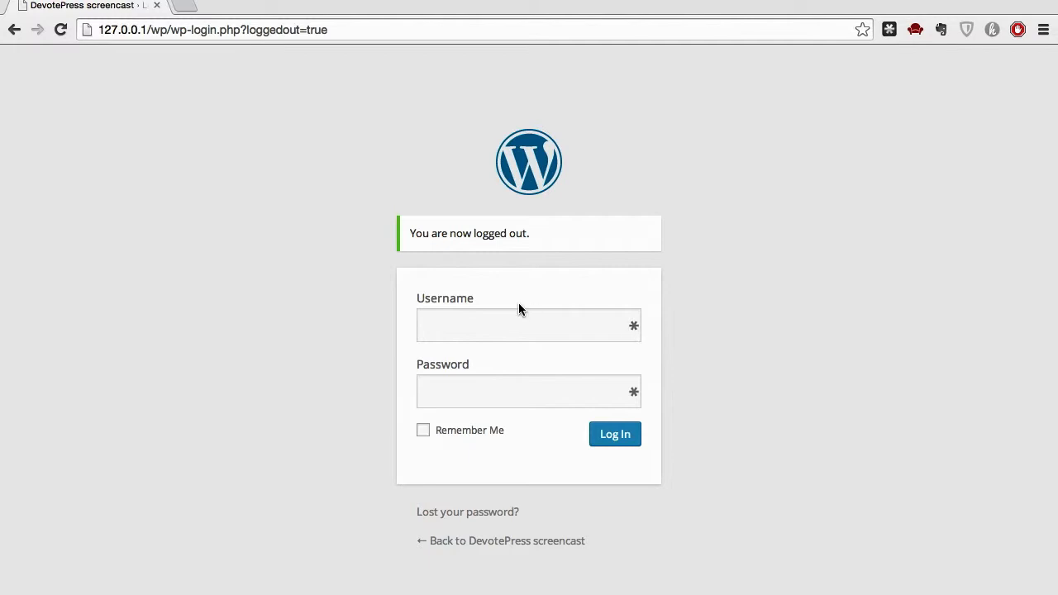
# Log in to the admin area with username admin and its password.
pyautogui.click(528, 325)
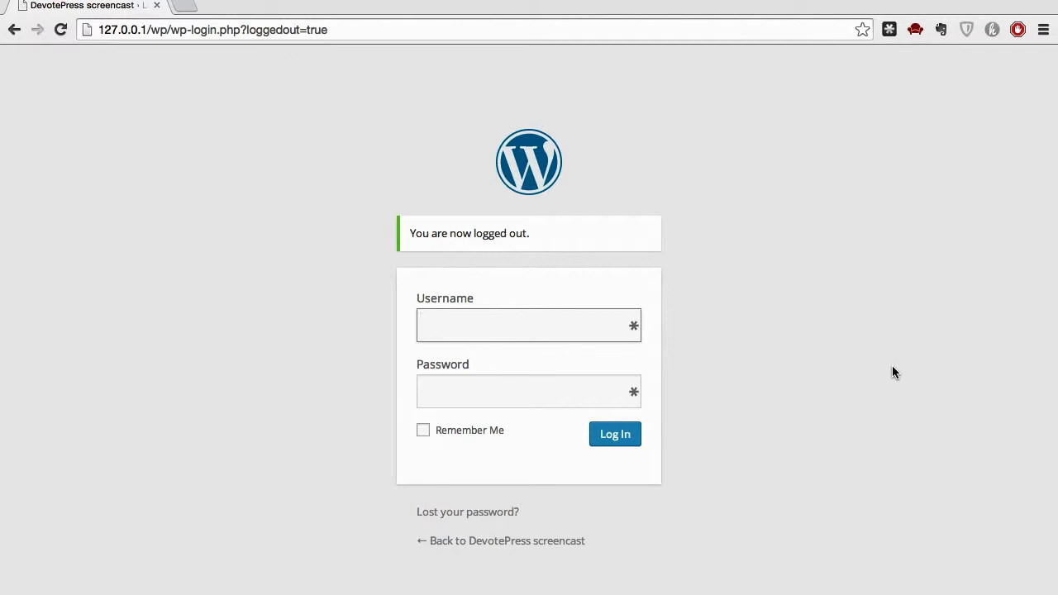
pyautogui.write('admin')
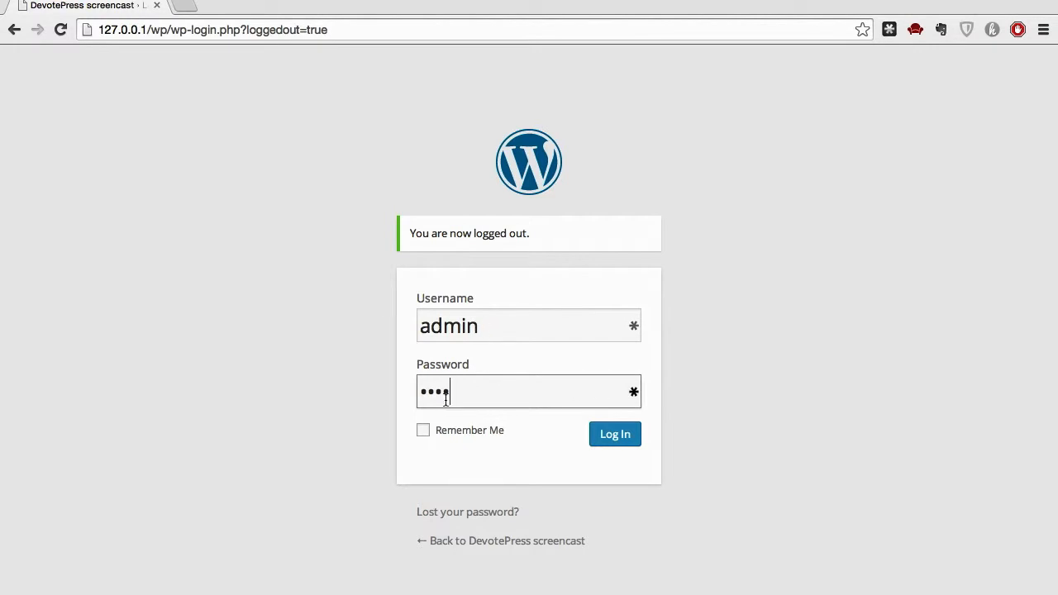
pyautogui.click(615, 434)
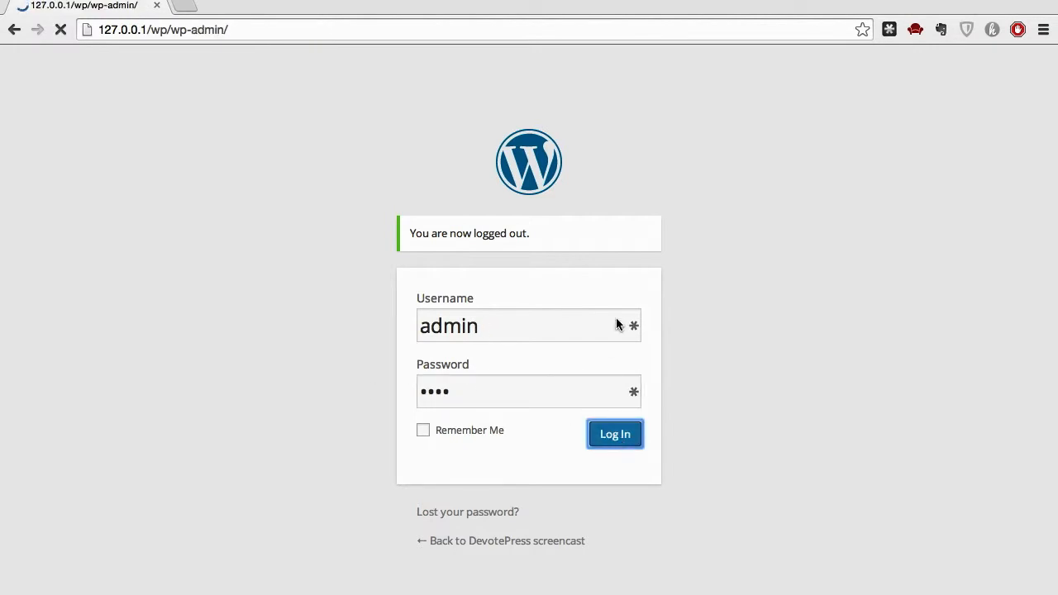
# Filter the Users list to Administrators, showing admin as the only one.
pyautogui.click(615, 434)
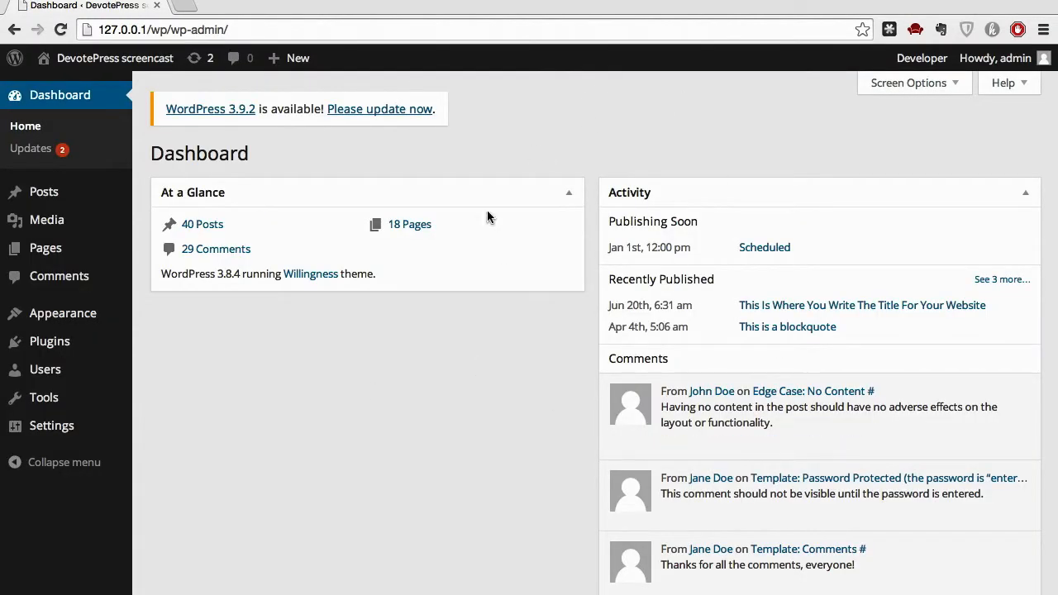
pyautogui.moveTo(282, 330)
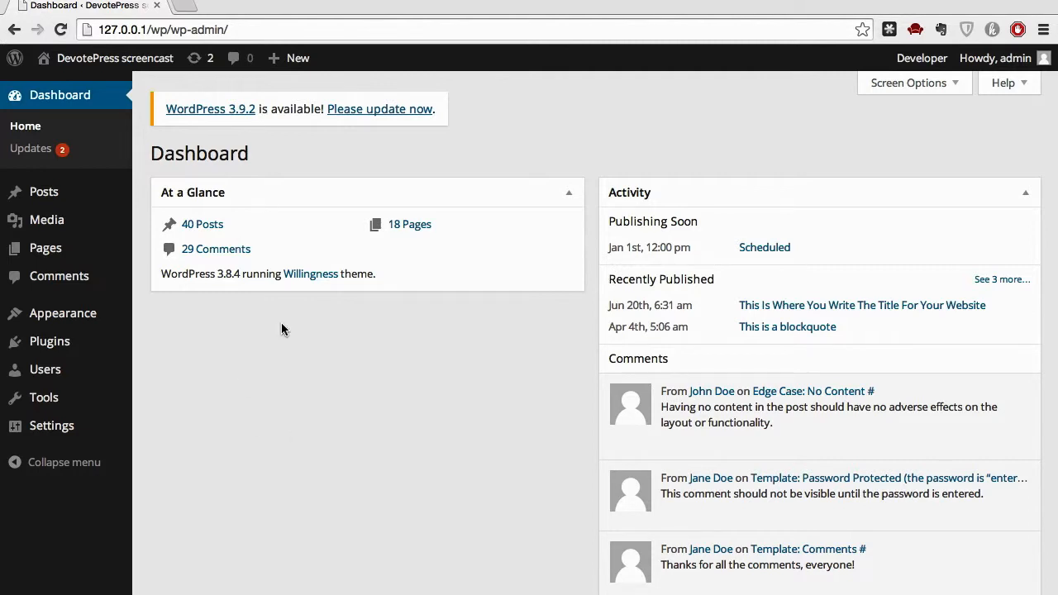
pyautogui.moveTo(45, 370)
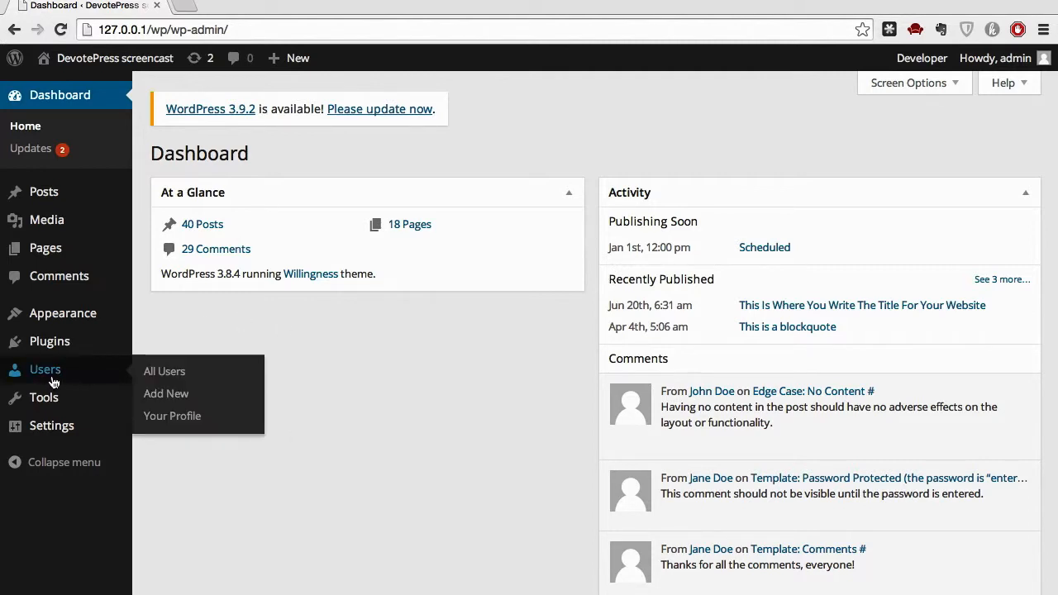
pyautogui.moveTo(40, 376)
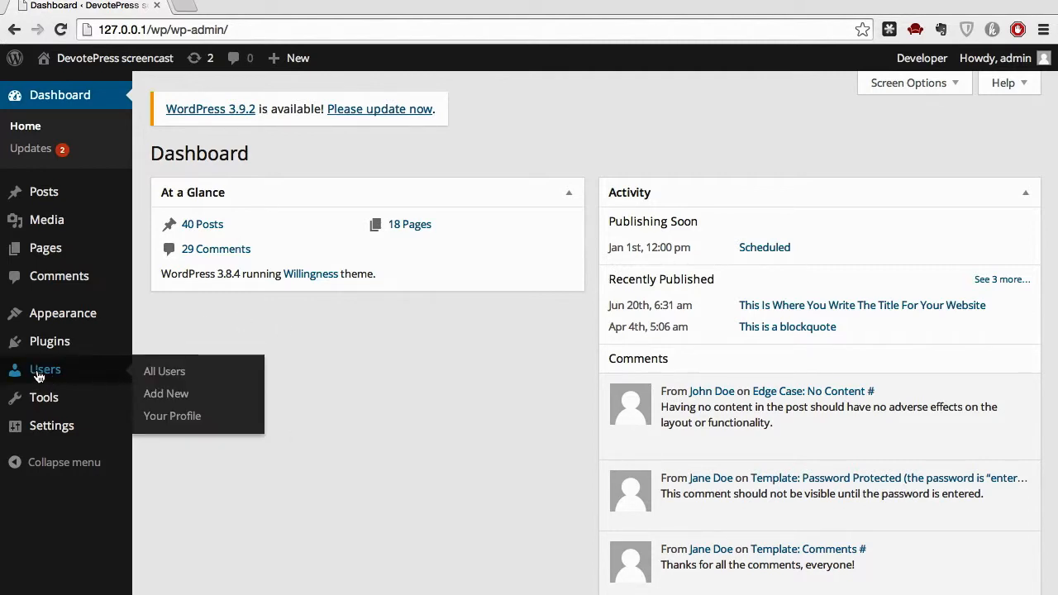
pyautogui.click(164, 370)
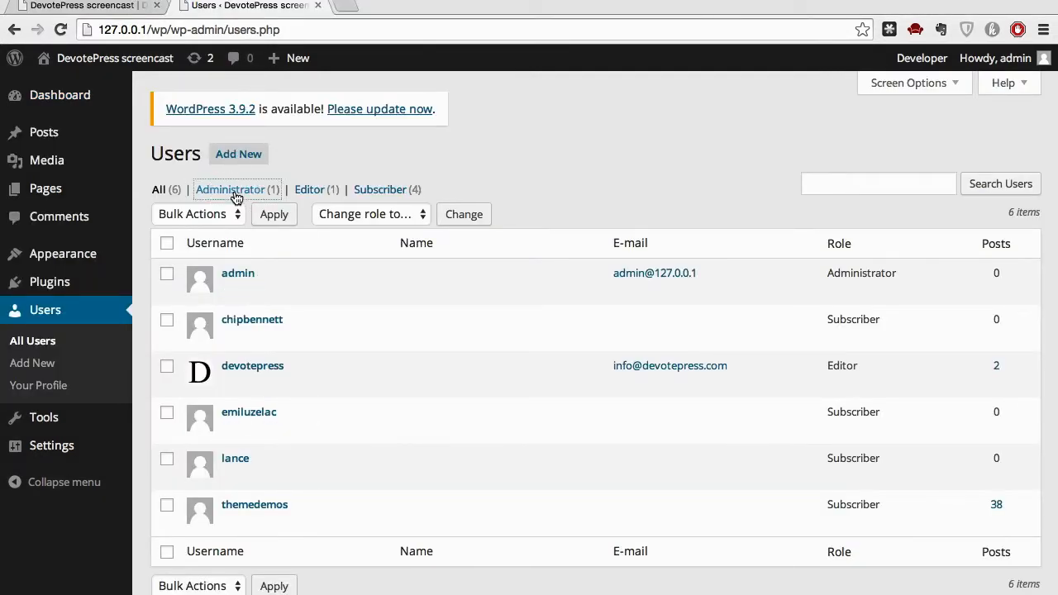
pyautogui.click(230, 190)
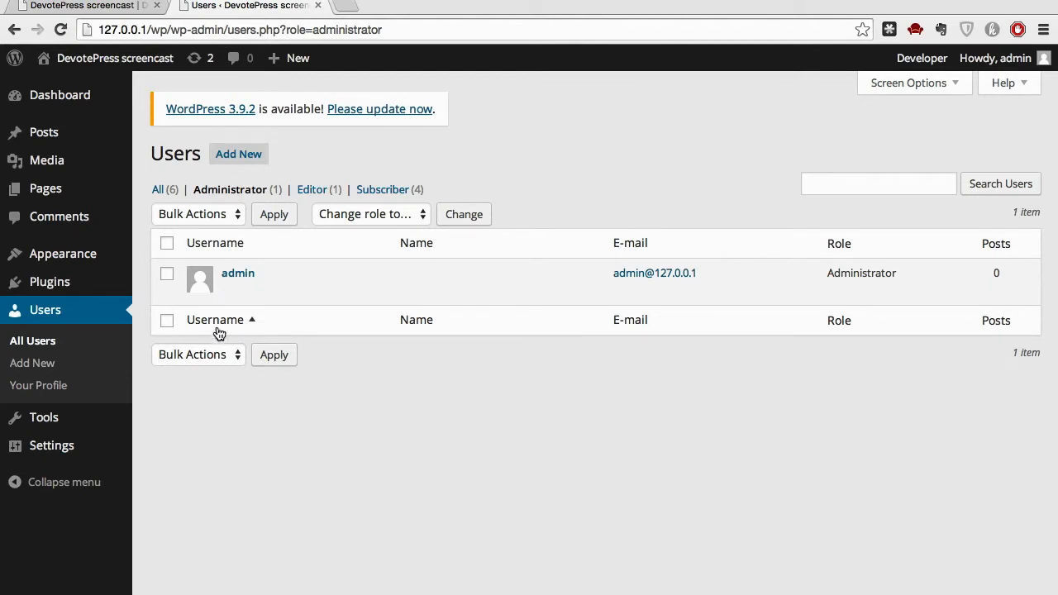
pyautogui.moveTo(228, 337)
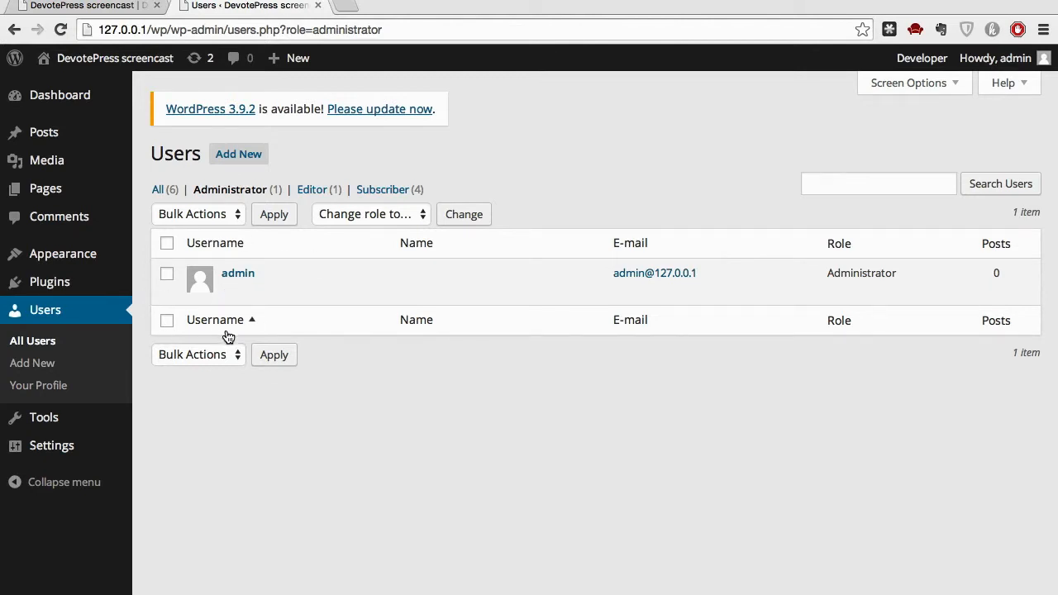
pyautogui.moveTo(170, 318)
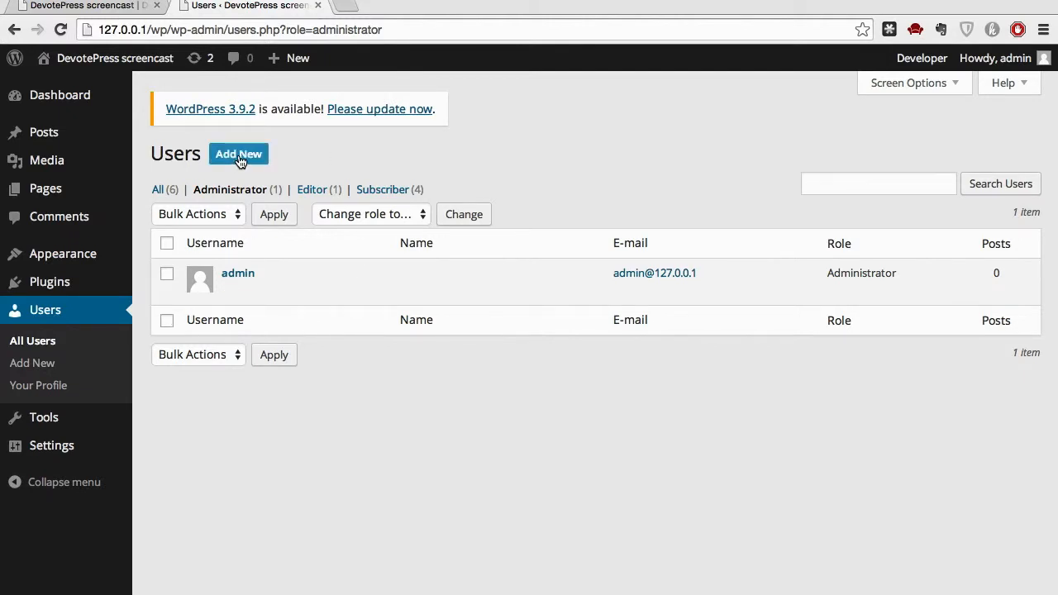
pyautogui.click(239, 153)
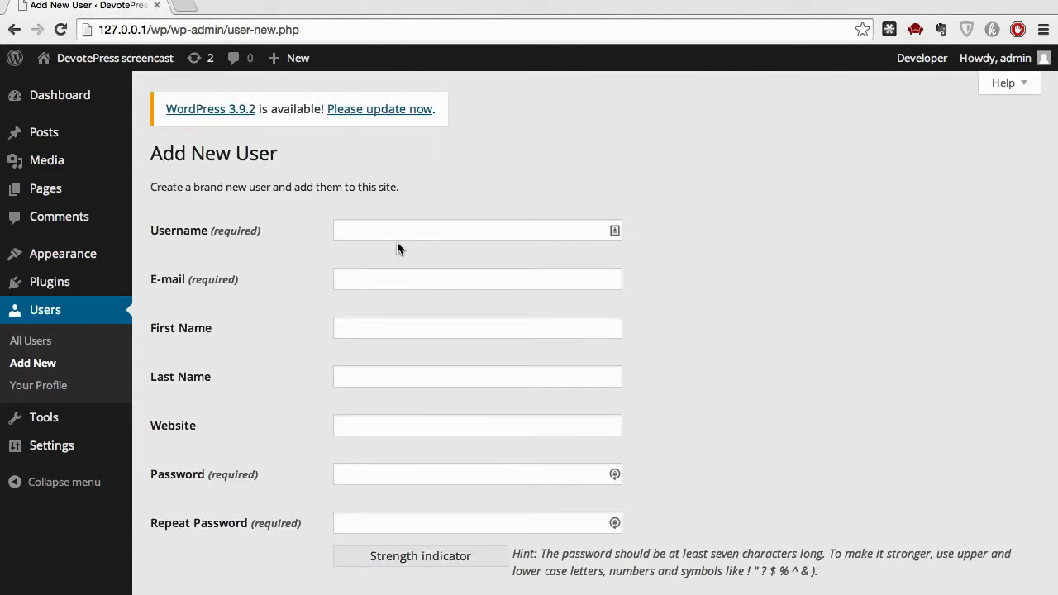
pyautogui.write('devotepress')
pyautogui.write('in')
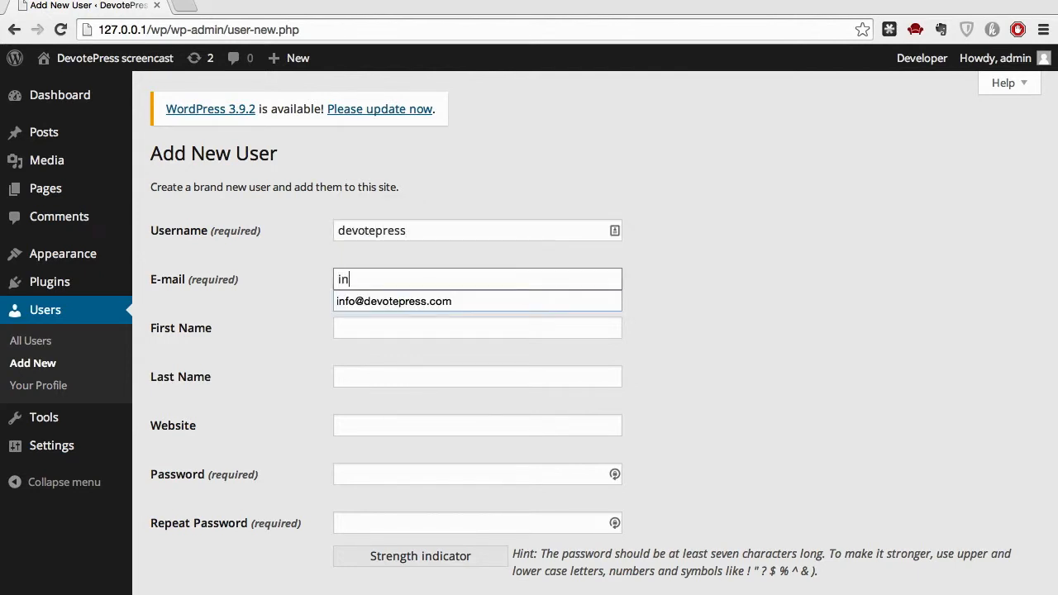
pyautogui.click(394, 301)
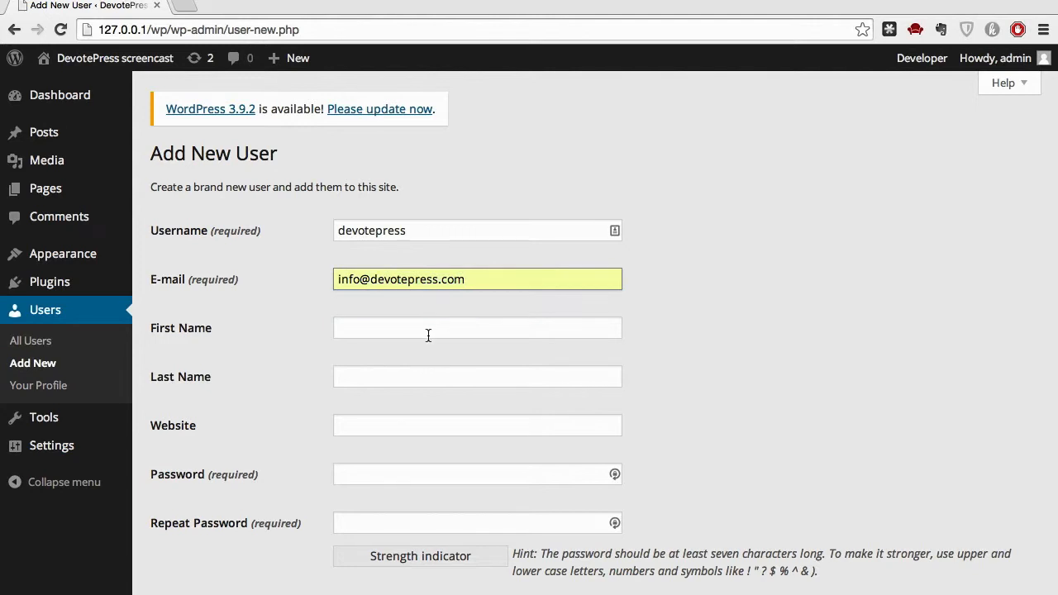
pyautogui.click(478, 376)
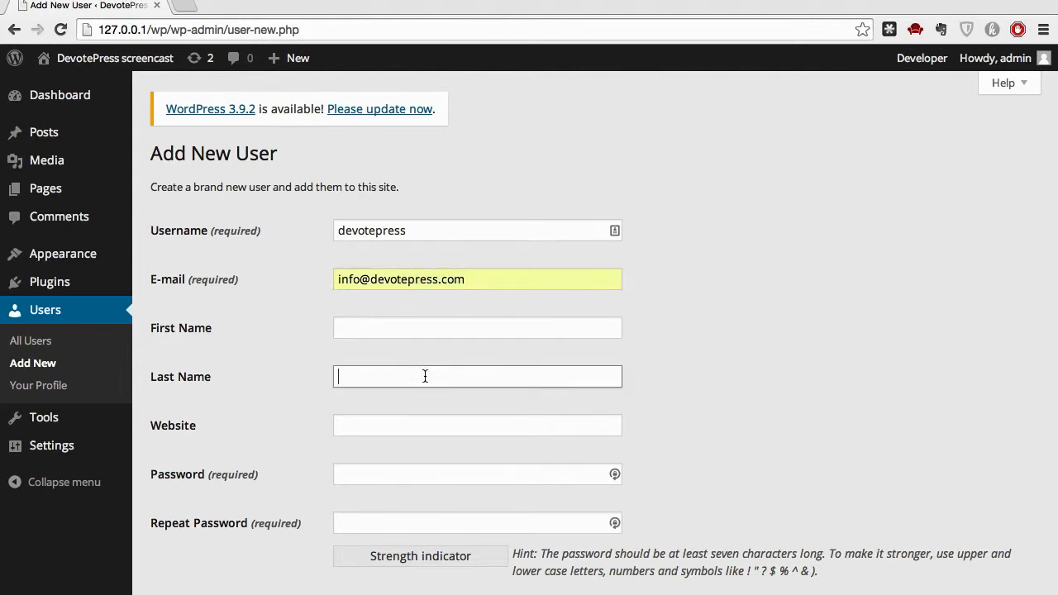
pyautogui.click(477, 425)
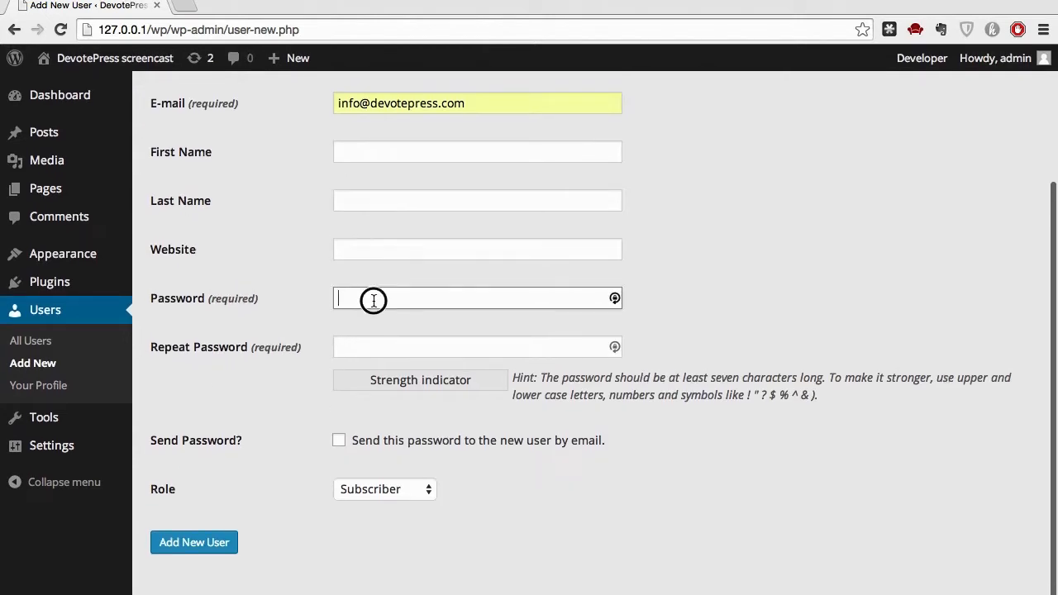
pyautogui.write('••••')
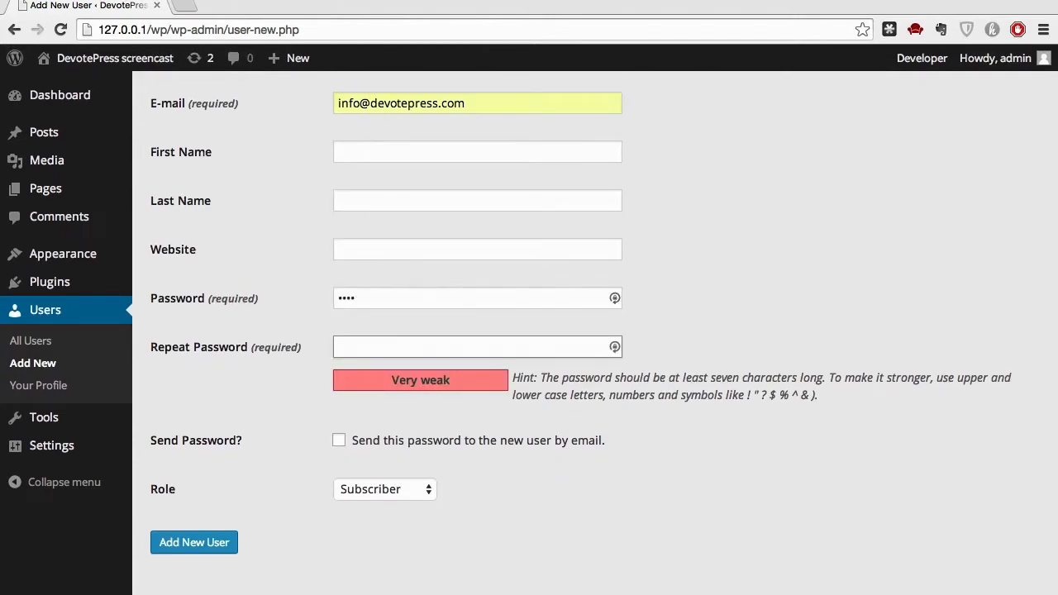
pyautogui.write('••••')
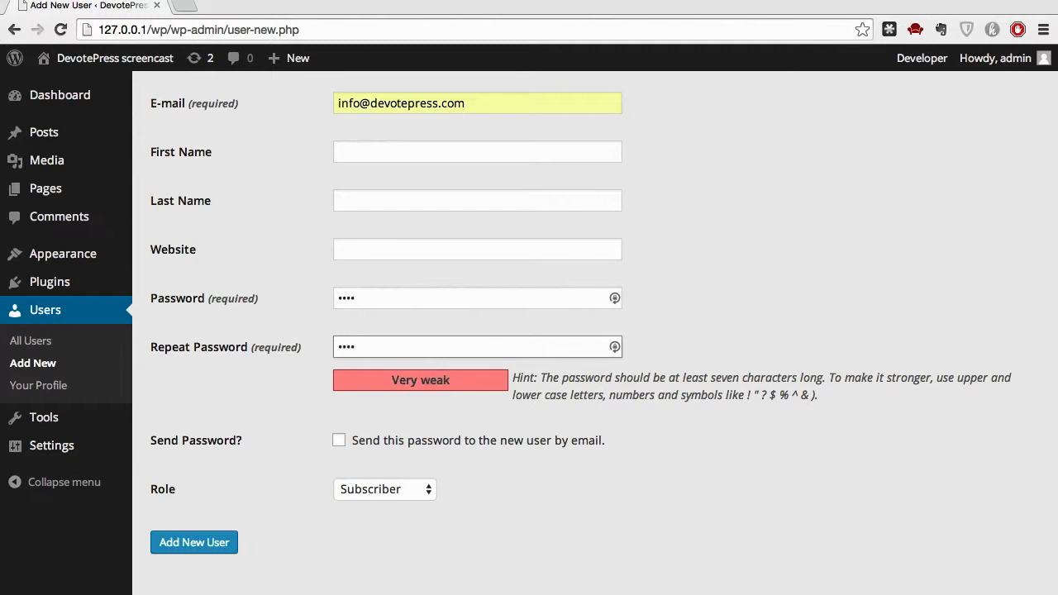
pyautogui.click(477, 297)
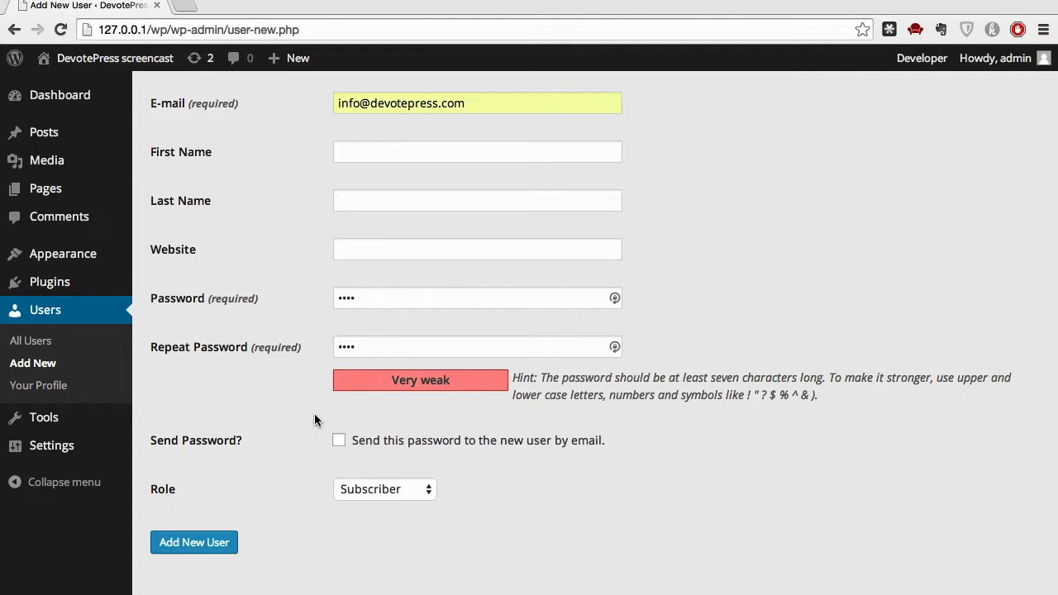
pyautogui.moveTo(342, 447)
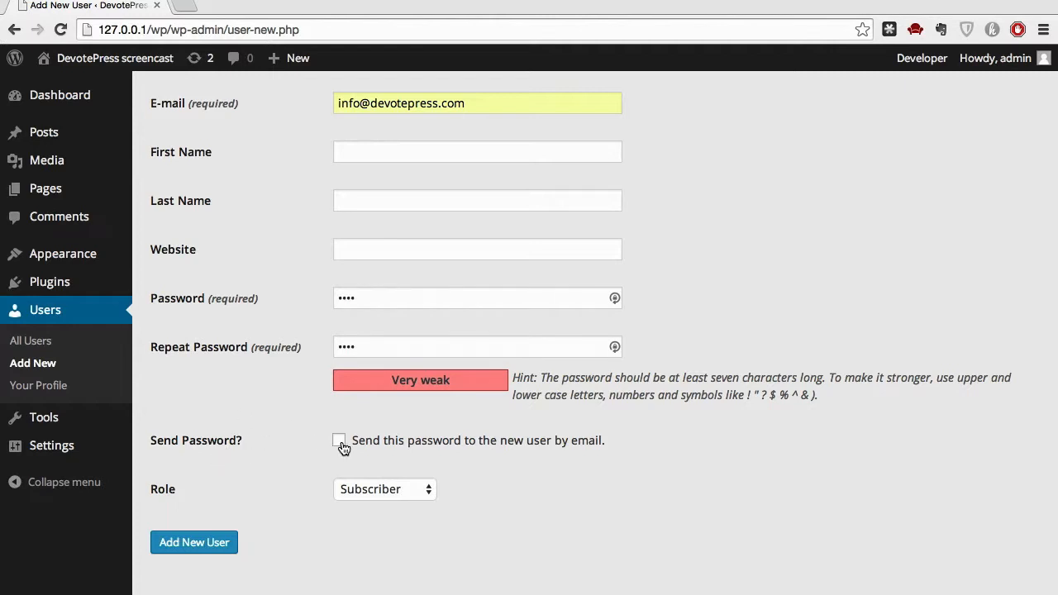
# Leave password emailing off, set role to Administrator, and add the user.
pyautogui.click(339, 440)
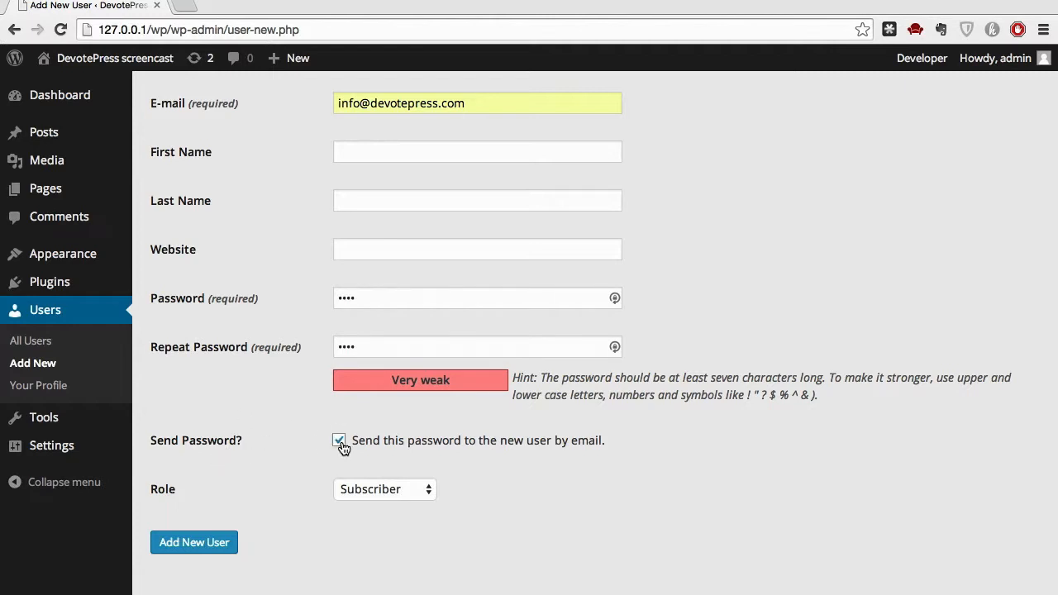
pyautogui.click(339, 440)
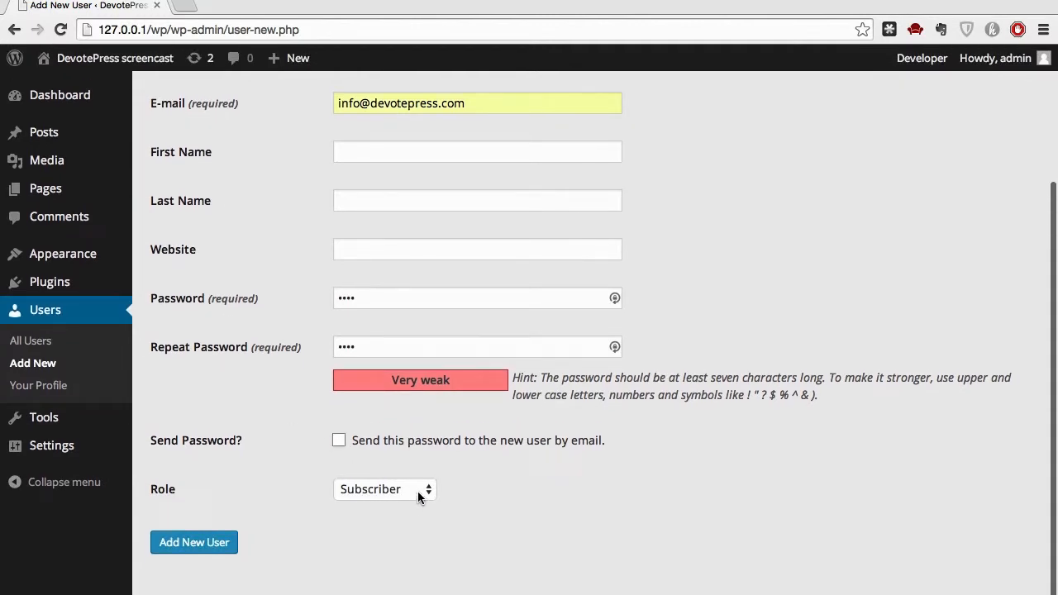
pyautogui.click(384, 489)
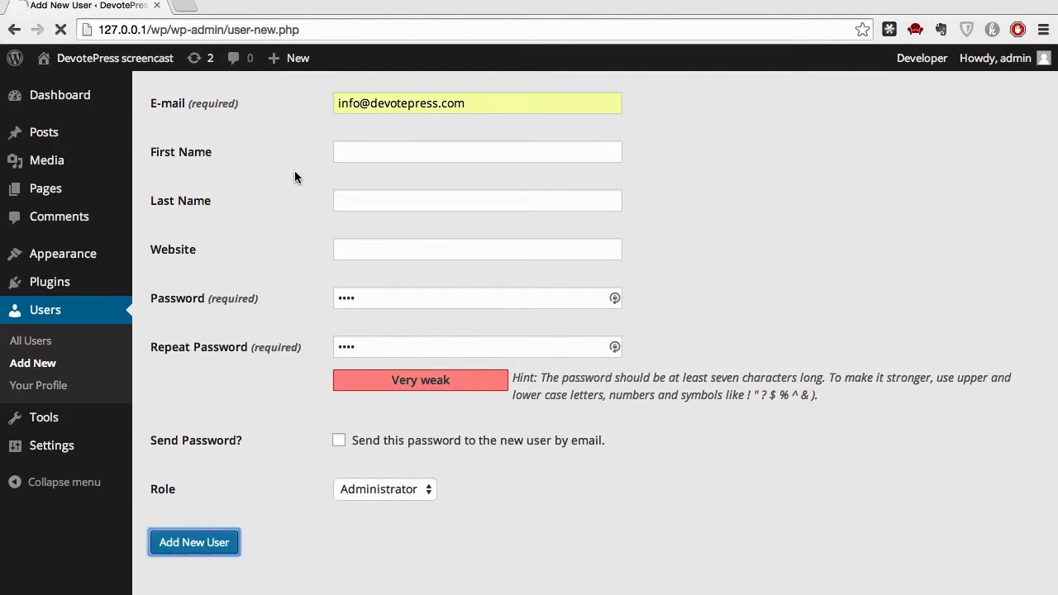
pyautogui.click(194, 542)
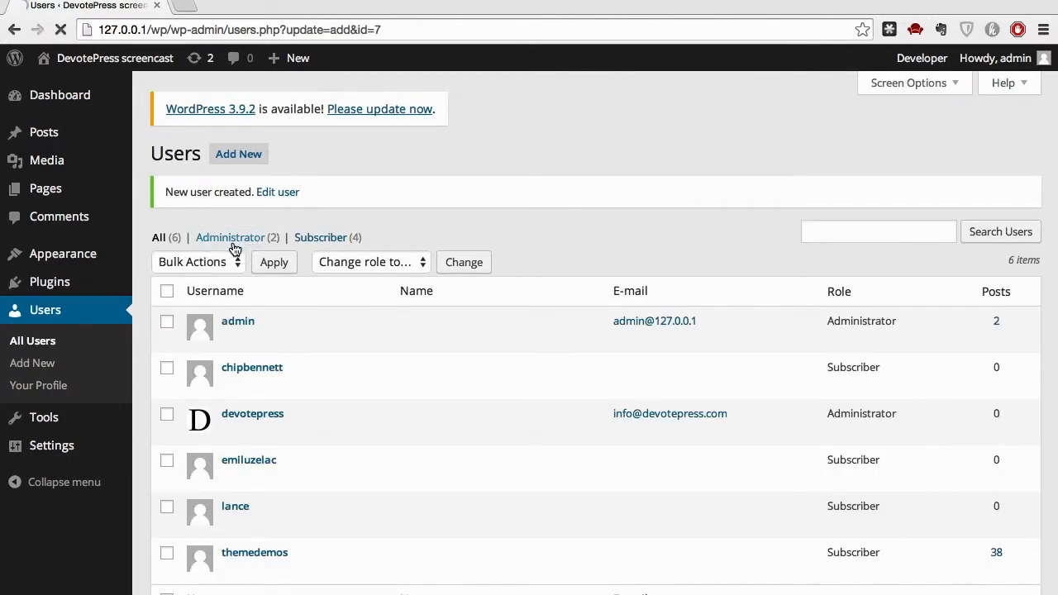
# Filter Users to Administrators, then log out of the admin account.
pyautogui.click(229, 237)
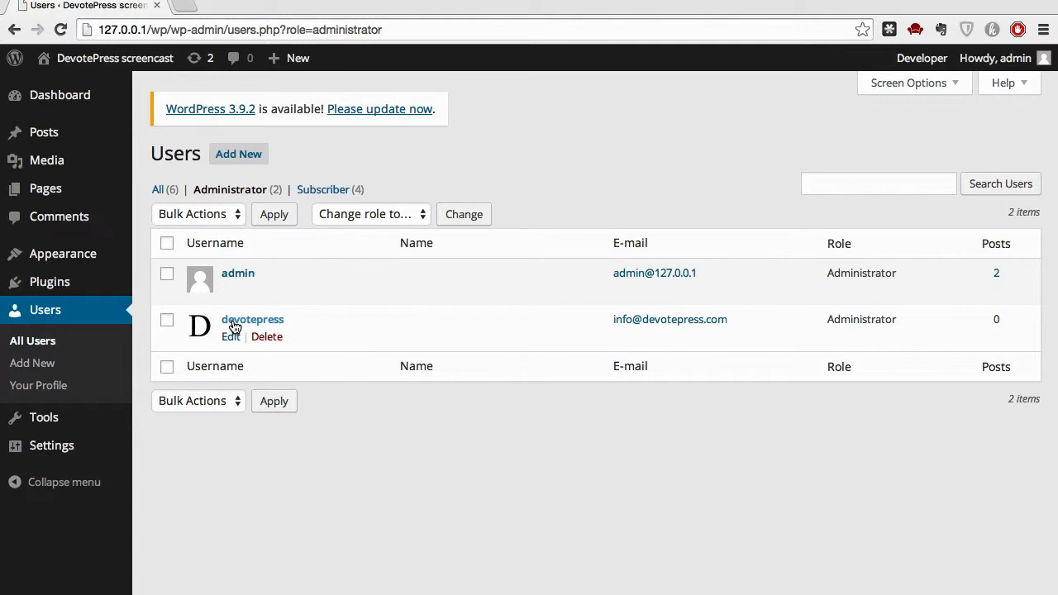
pyautogui.moveTo(264, 291)
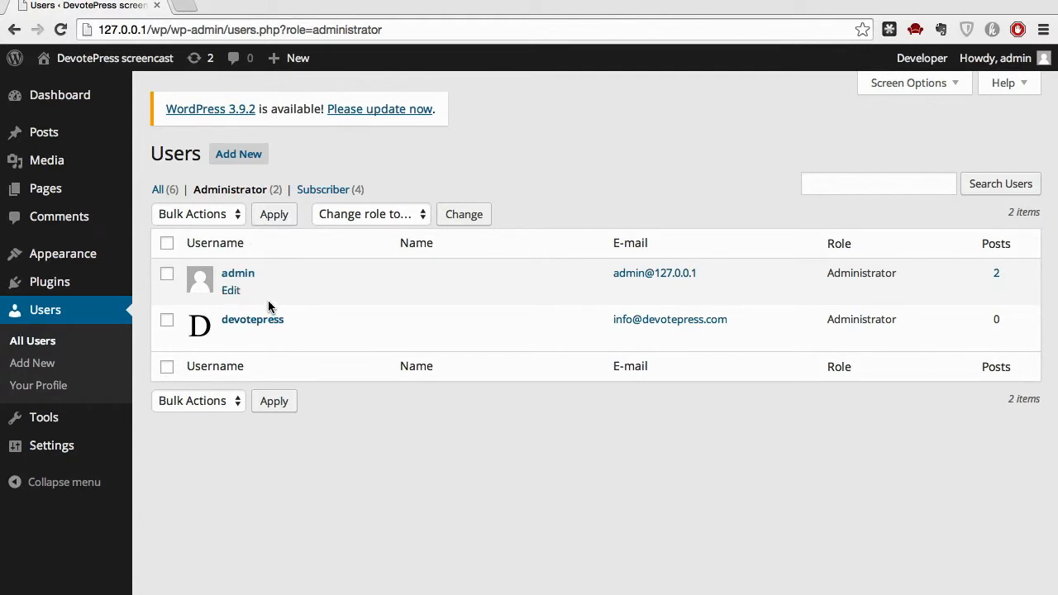
pyautogui.moveTo(252, 279)
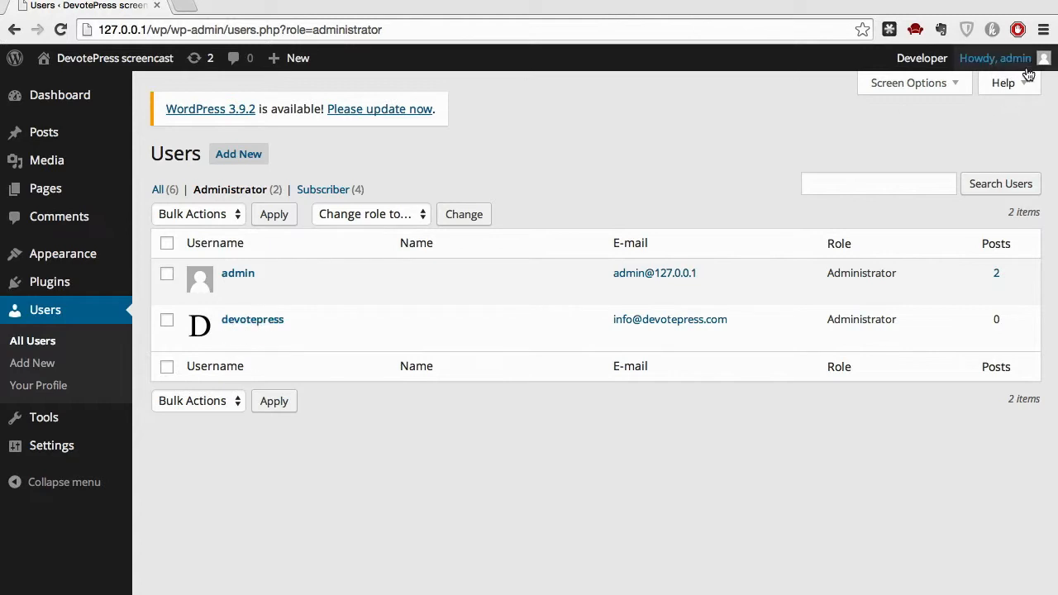
pyautogui.click(994, 58)
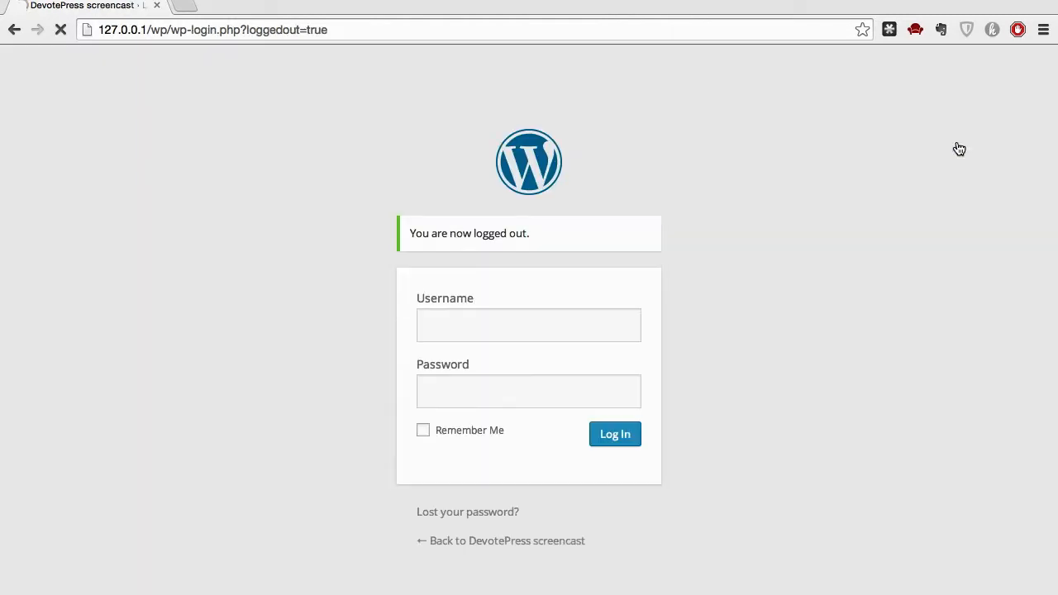
# Log in as devotepress with its password.
pyautogui.click(528, 325)
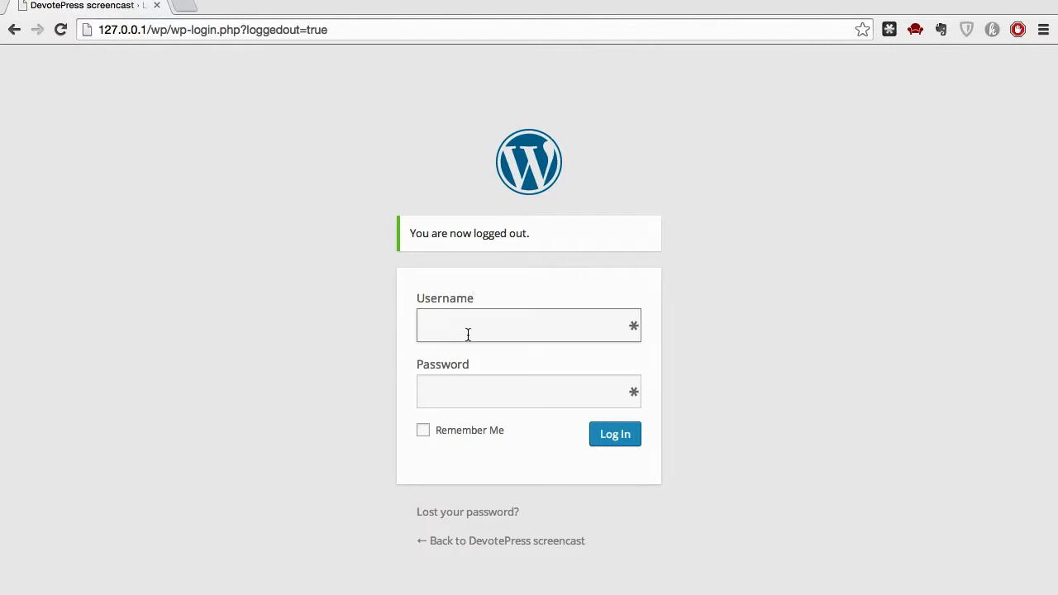
pyautogui.write('devotepress')
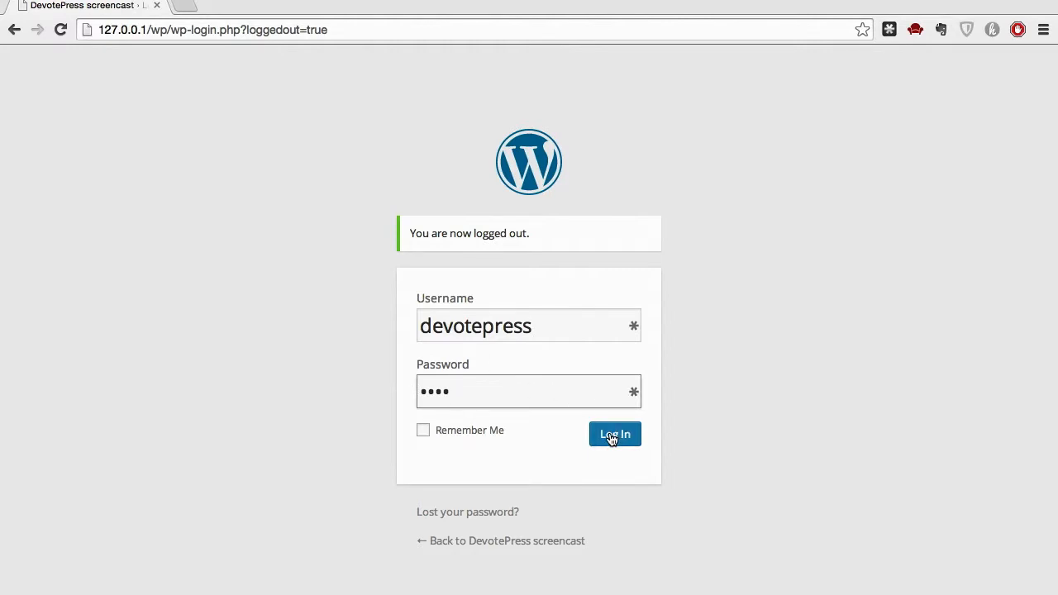
pyautogui.click(614, 434)
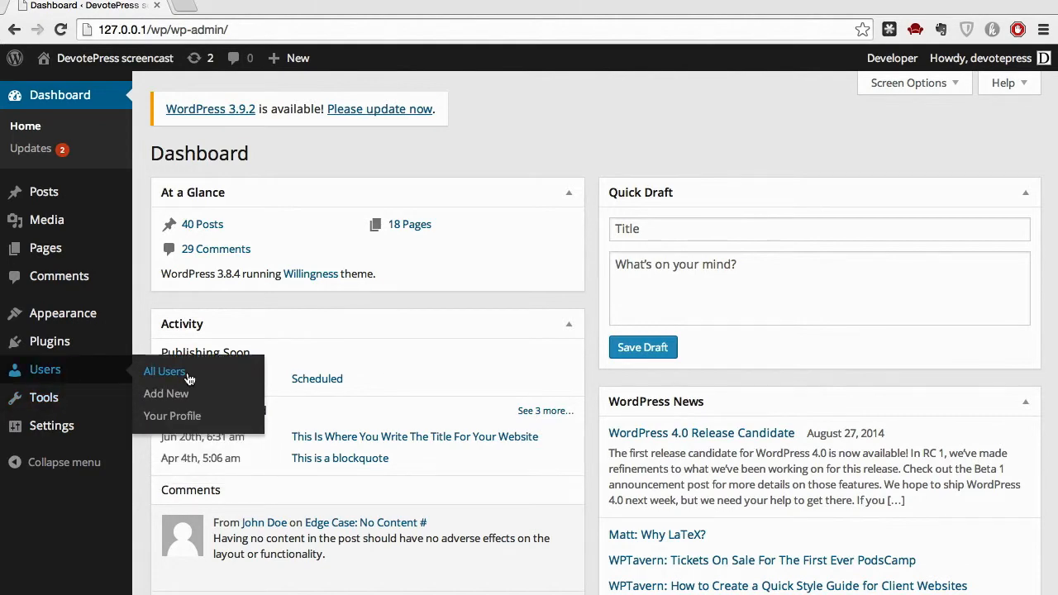
# Filter All Users to Administrators and choose Delete on the admin account.
pyautogui.click(165, 370)
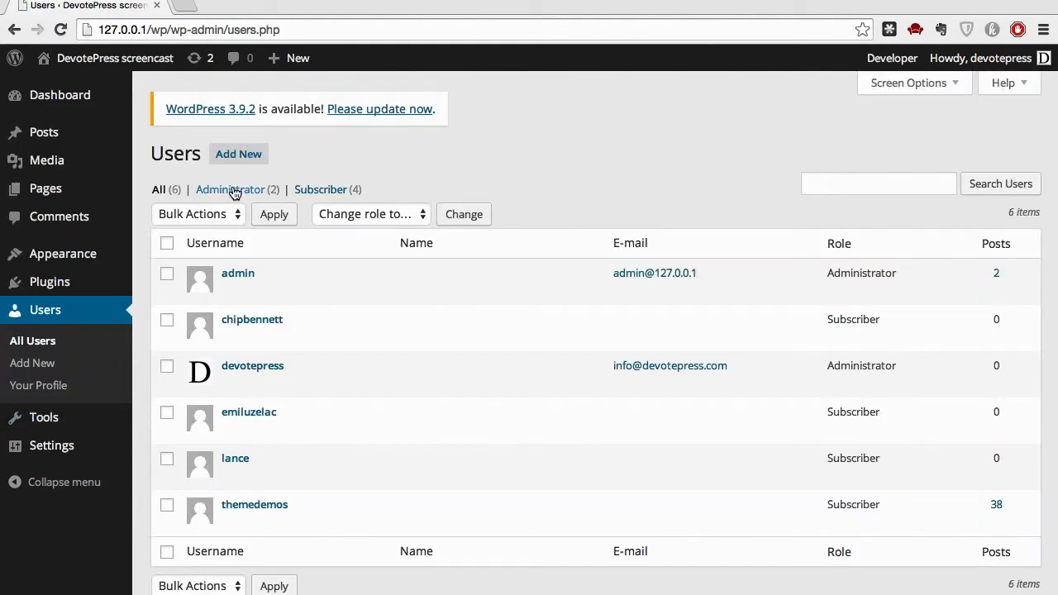
pyautogui.click(230, 189)
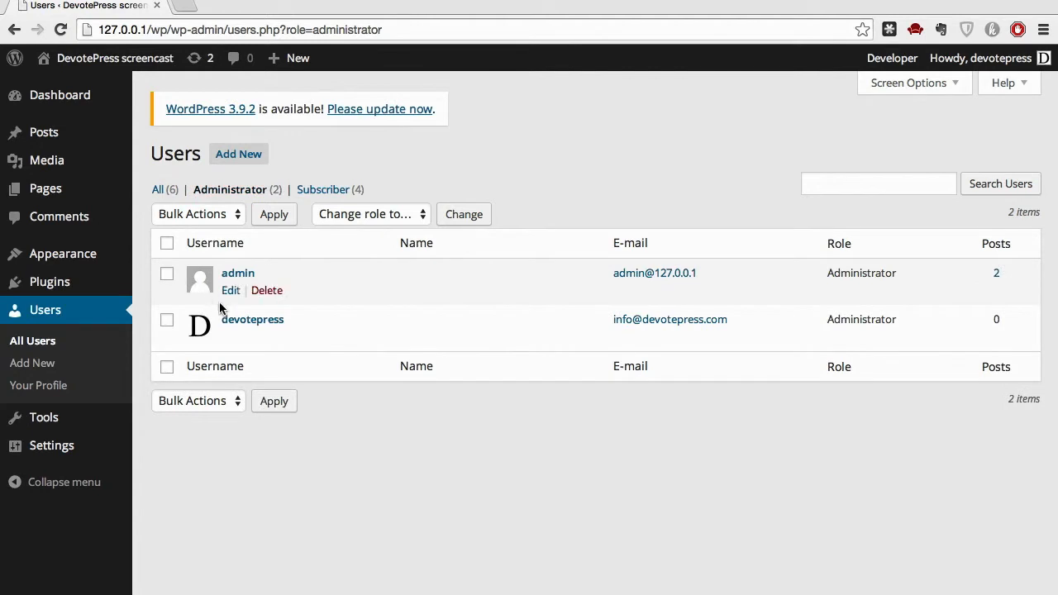
pyautogui.moveTo(267, 291)
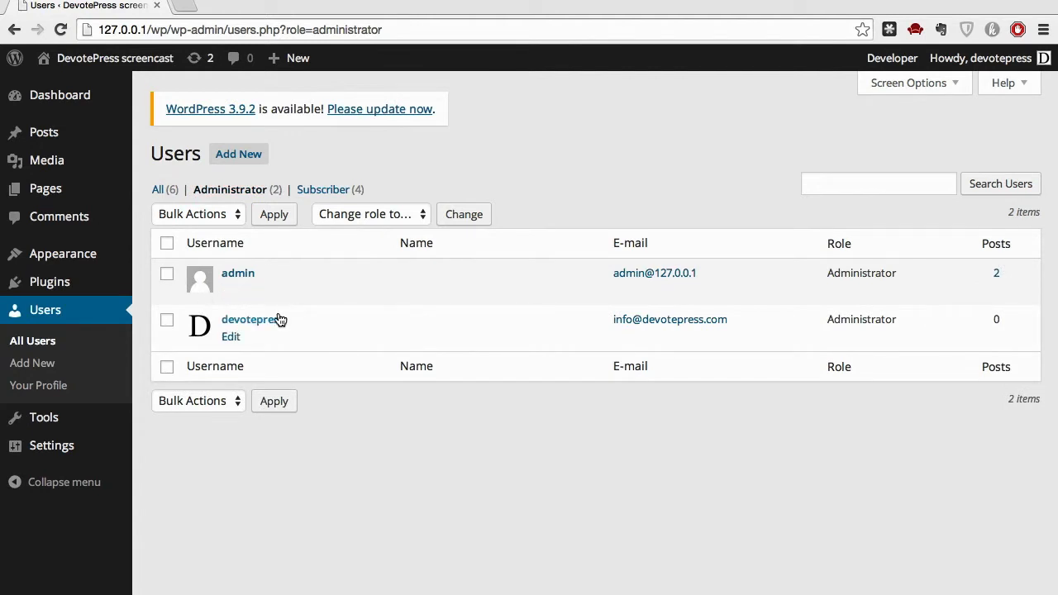
pyautogui.moveTo(209, 334)
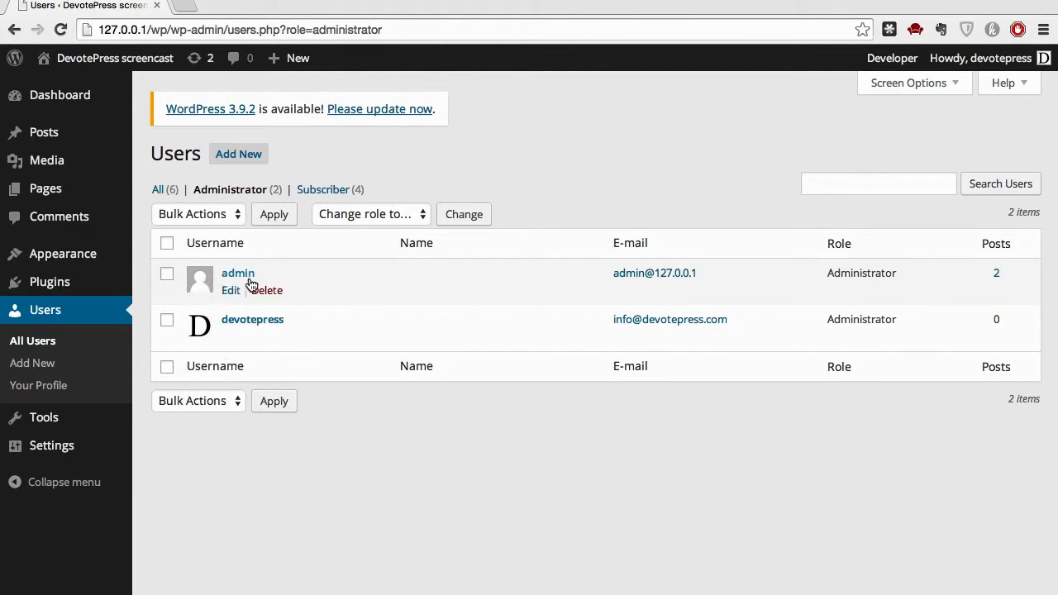
pyautogui.moveTo(266, 290)
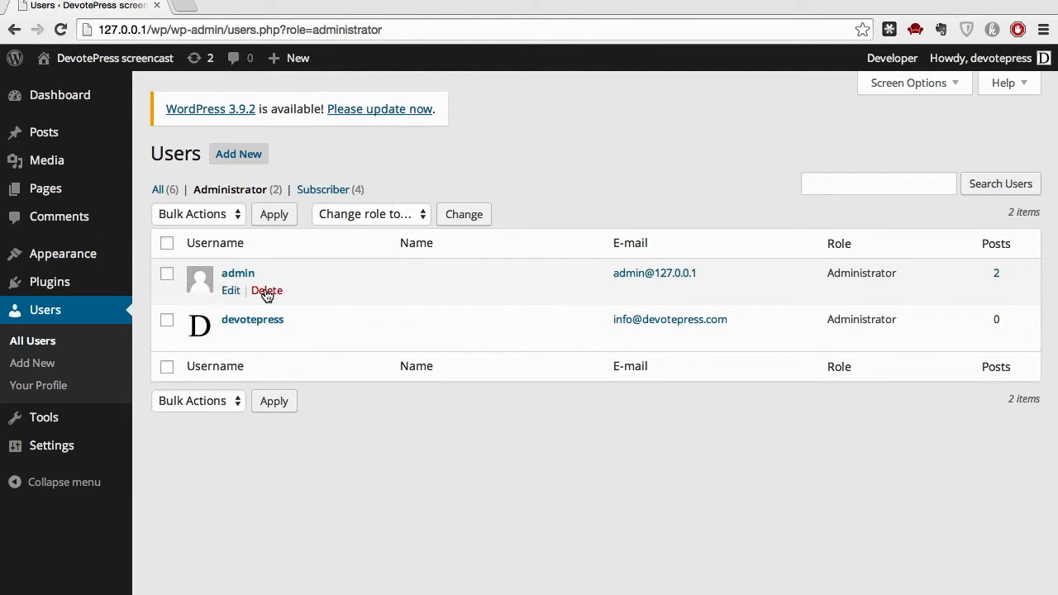
pyautogui.click(266, 290)
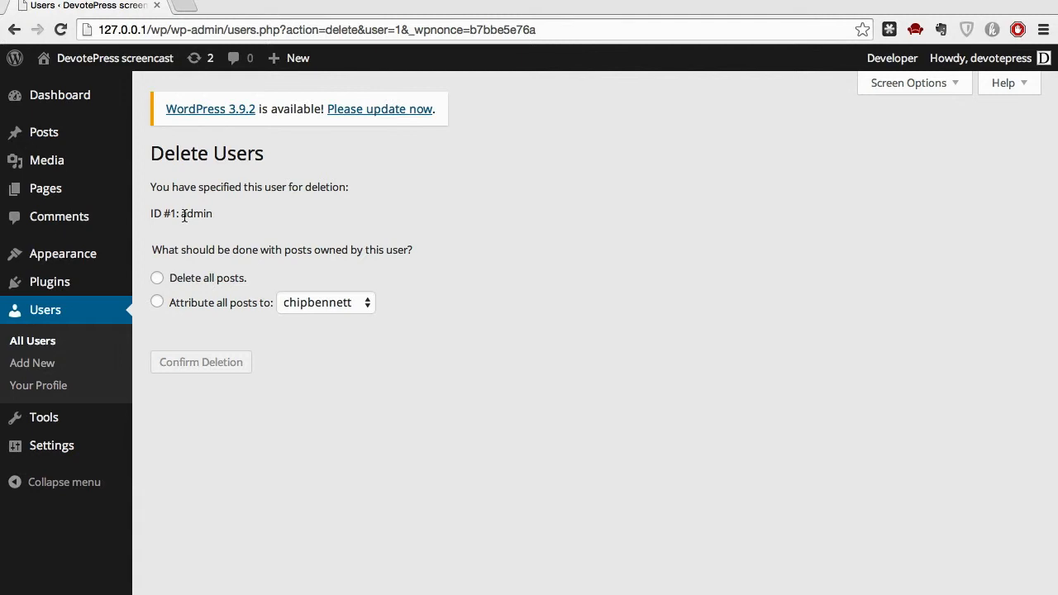
pyautogui.moveTo(244, 220)
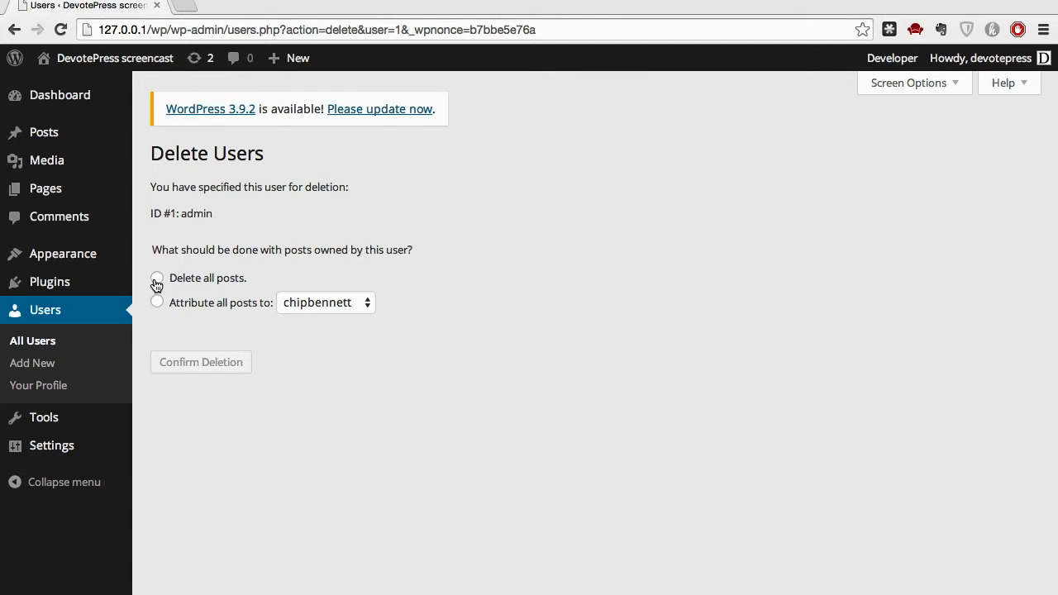
# Attribute all of admin's posts to devotepress and confirm deleting admin.
pyautogui.click(157, 277)
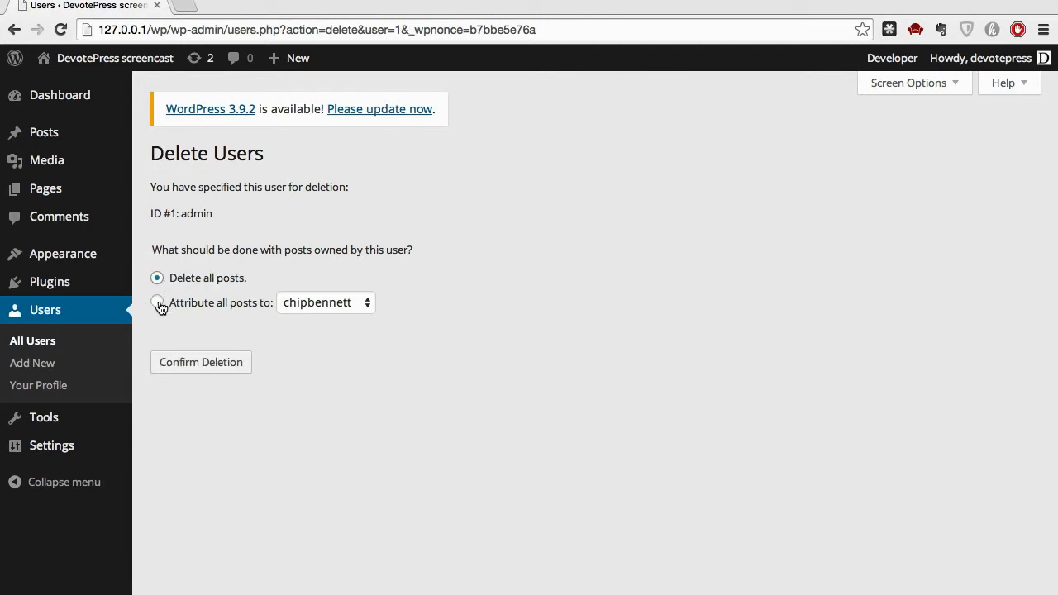
pyautogui.click(157, 301)
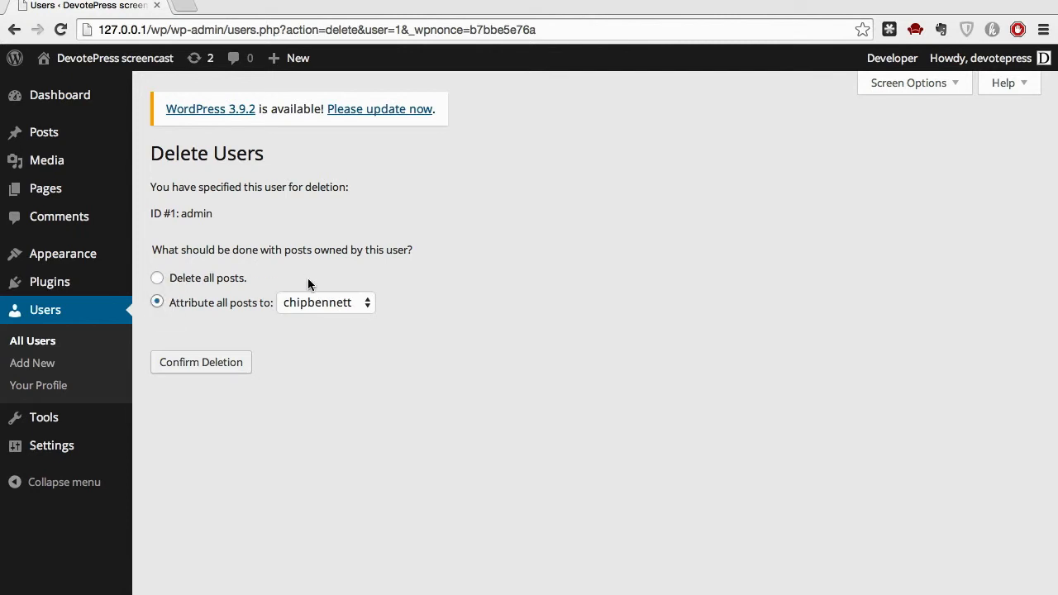
pyautogui.click(325, 302)
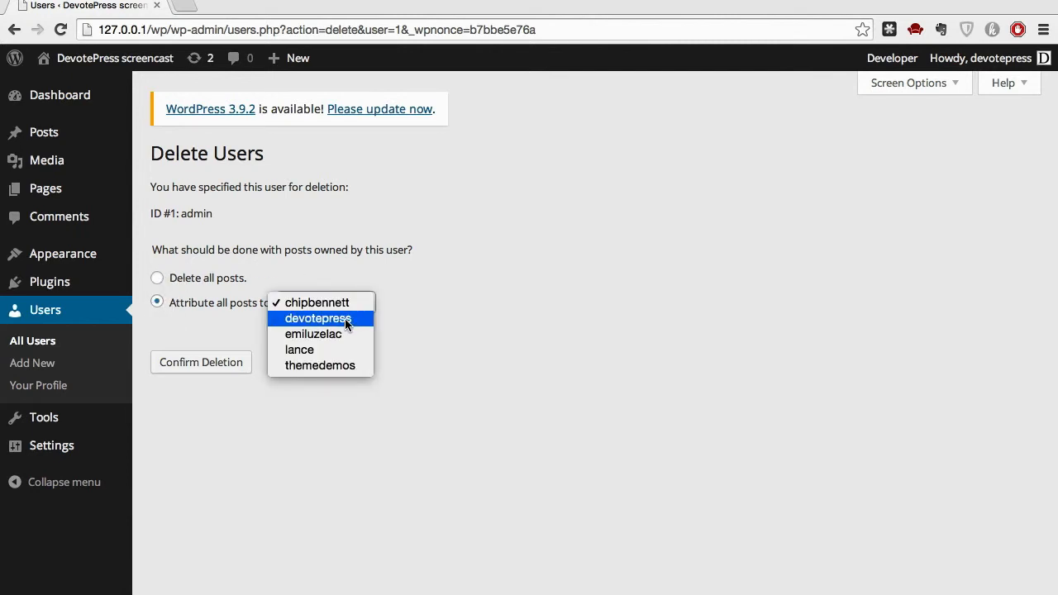
pyautogui.click(319, 319)
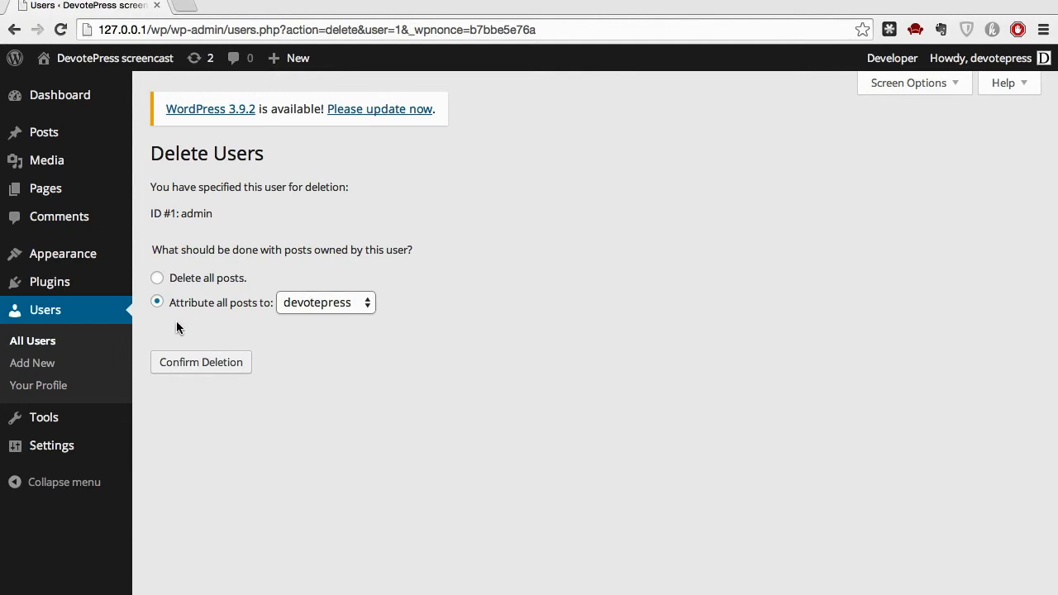
pyautogui.moveTo(373, 329)
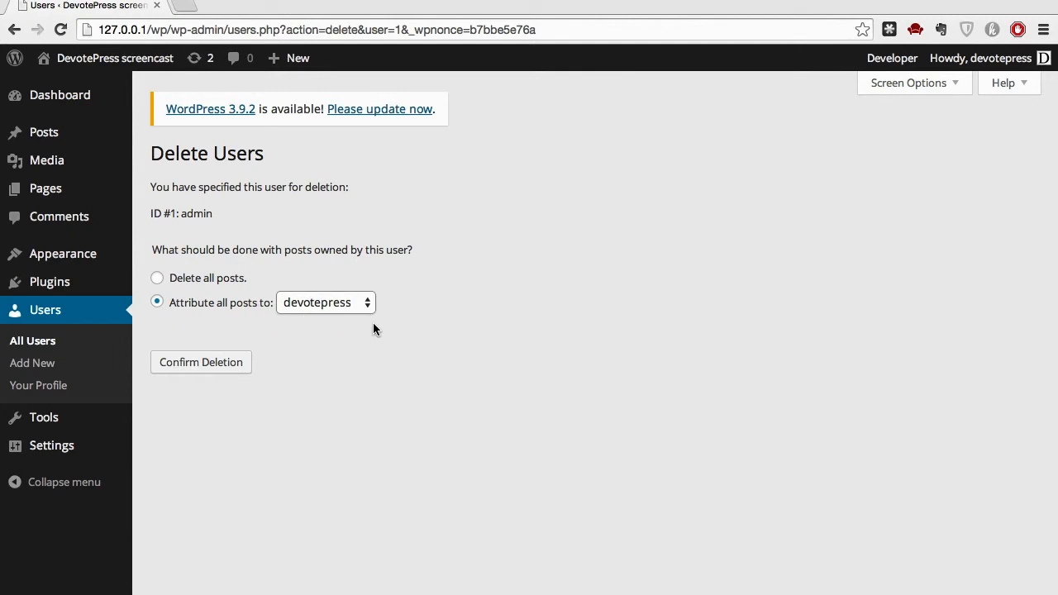
pyautogui.click(200, 362)
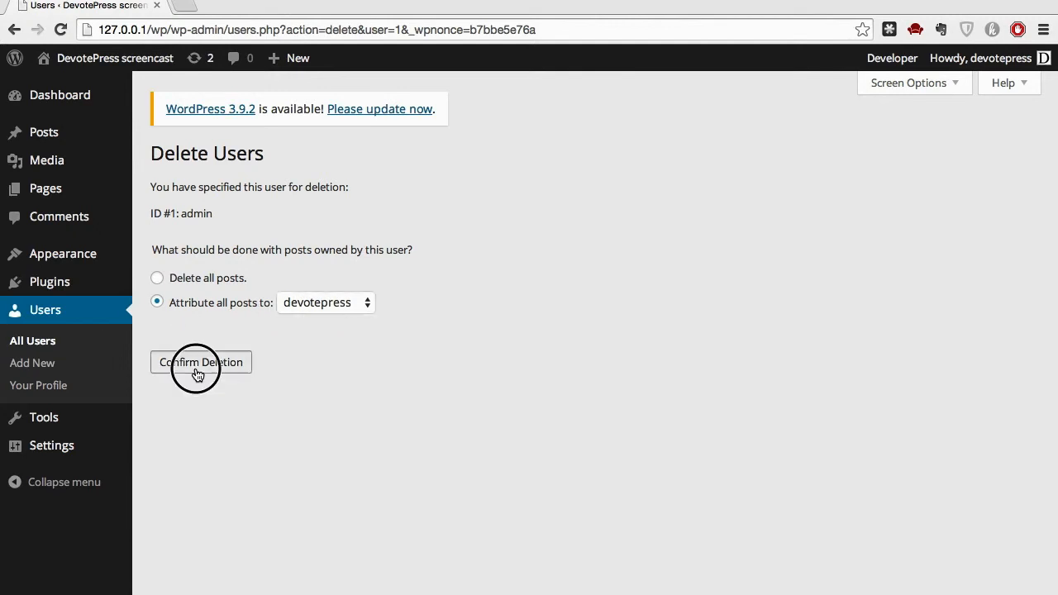
pyautogui.click(201, 362)
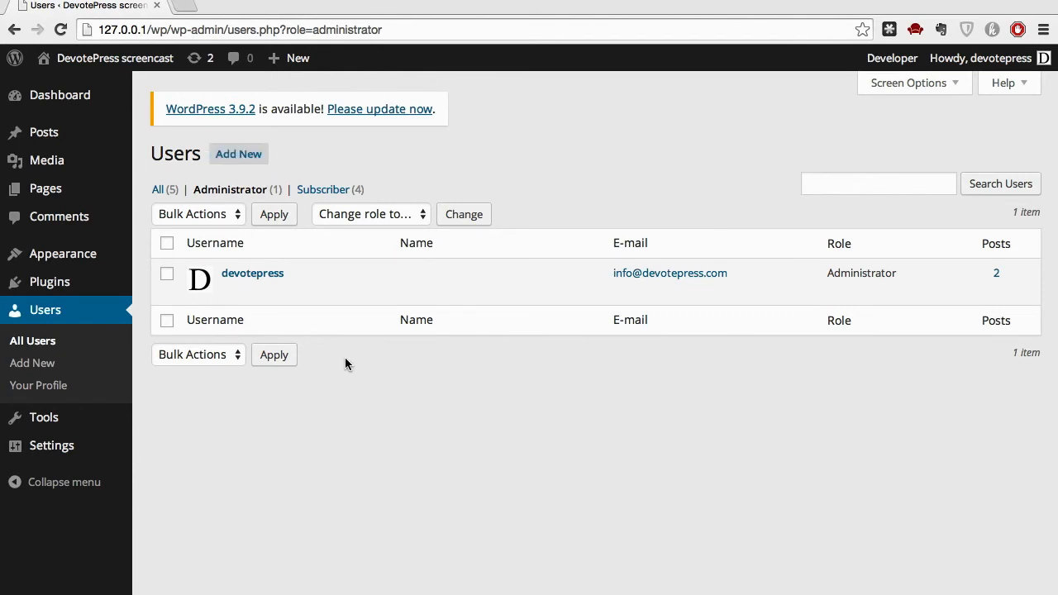
pyautogui.moveTo(189, 383)
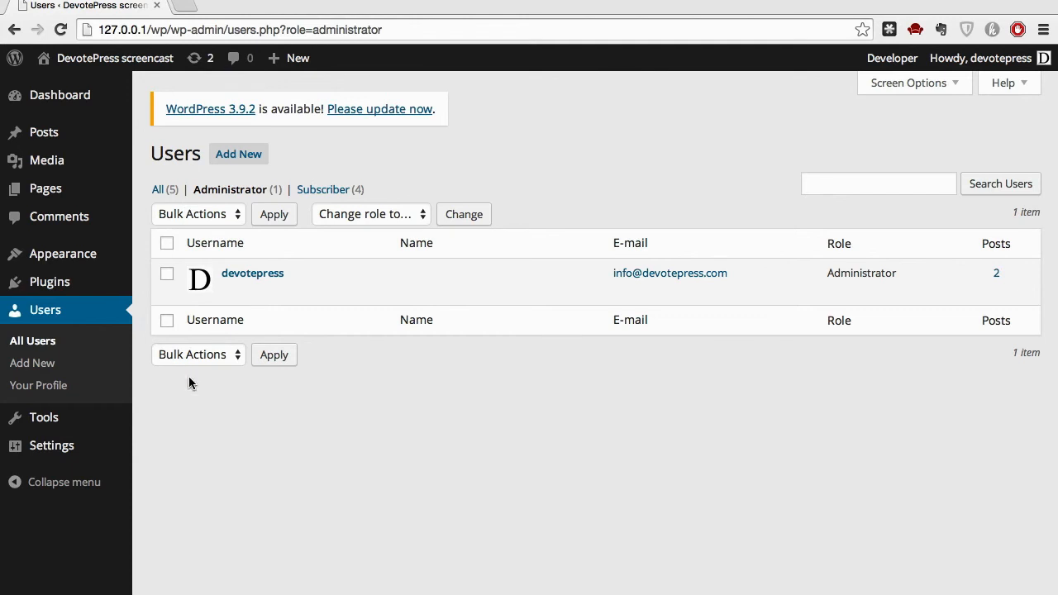